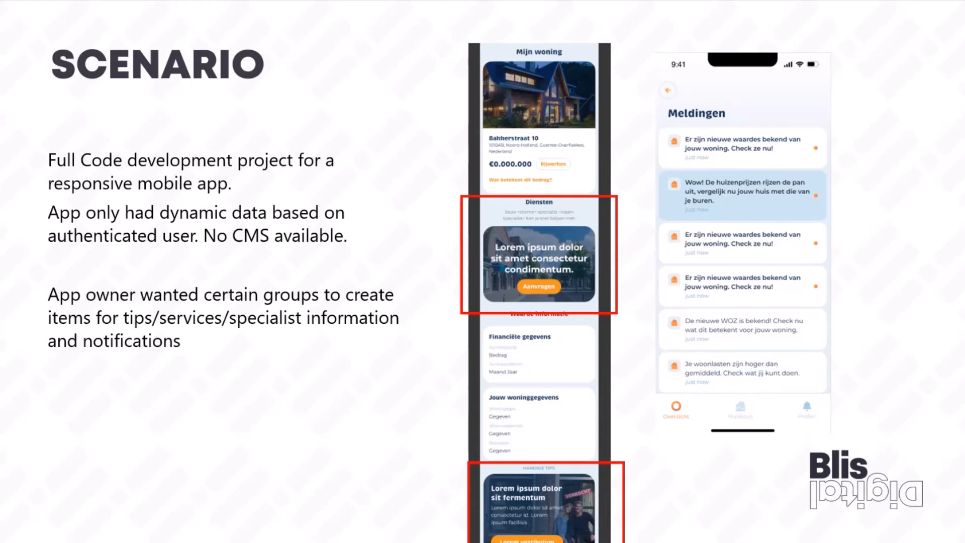
mouse_move(236, 331)
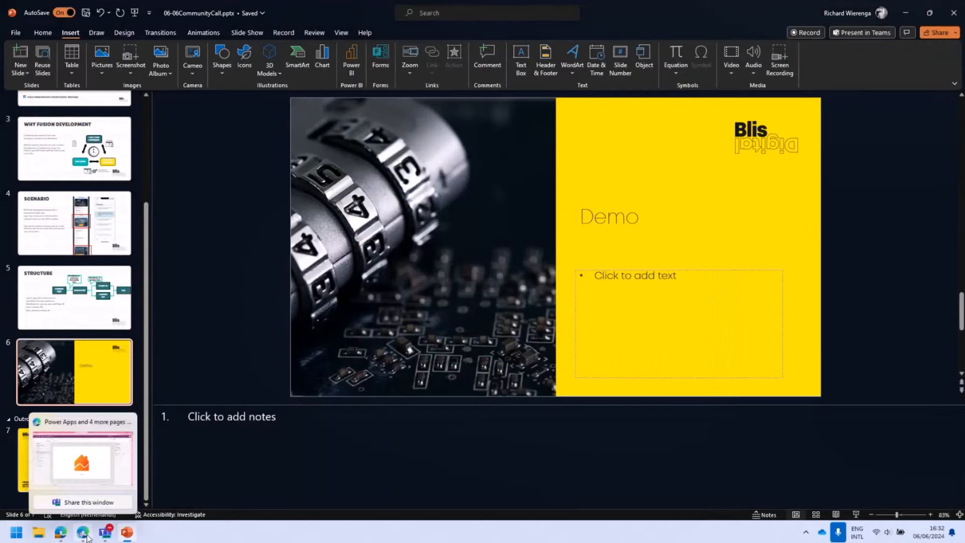
Switch from PowerPoint to the Edge window showing the Power Apps Thema editor
click(82, 462)
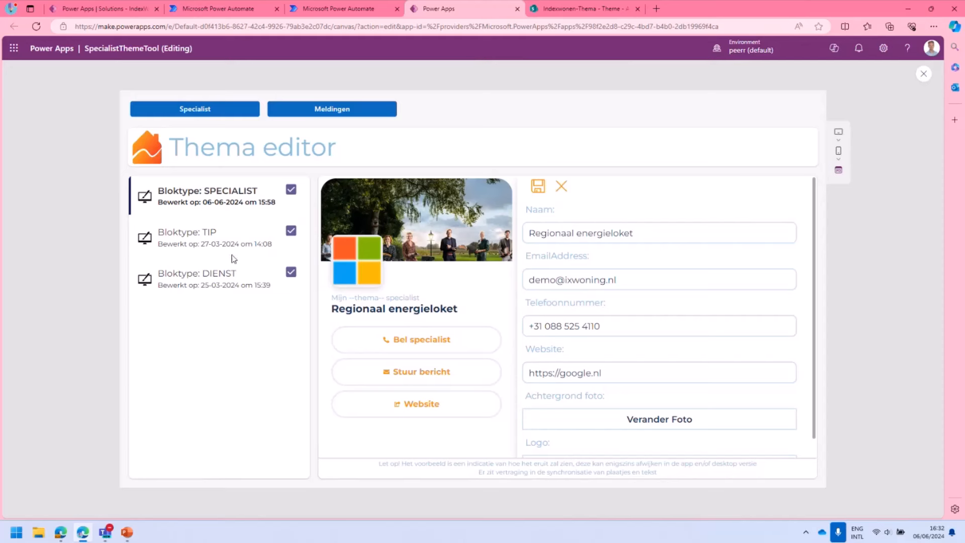
mouse_move(98, 211)
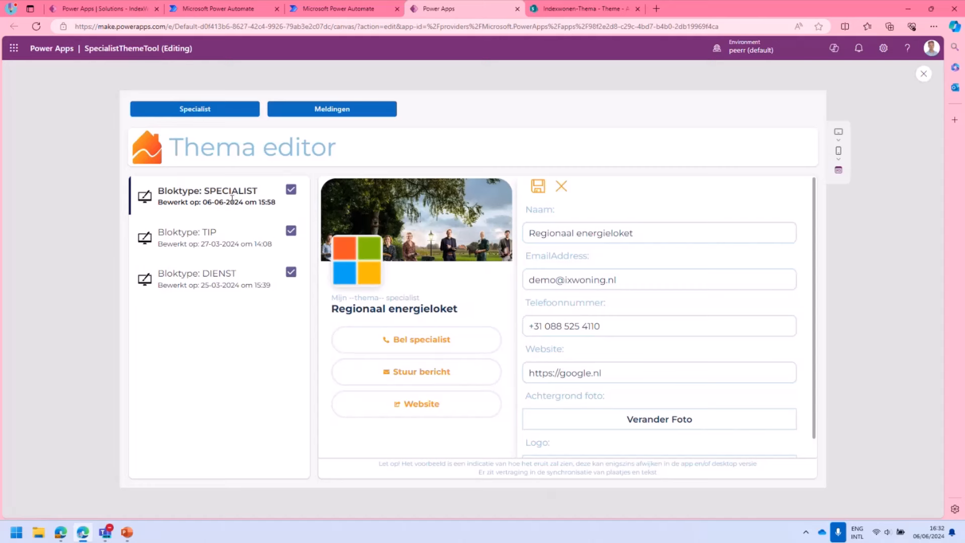
mouse_move(248, 175)
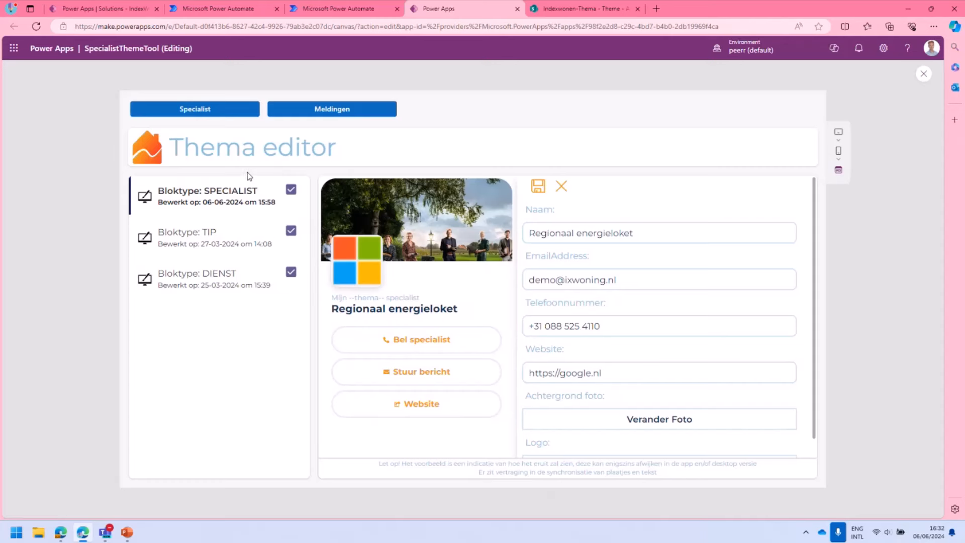
mouse_move(94, 113)
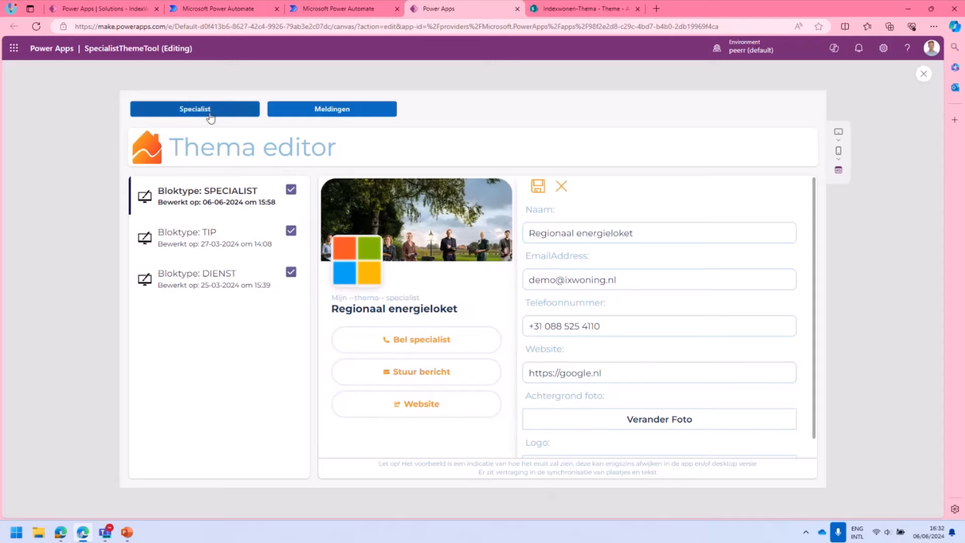
mouse_move(403, 255)
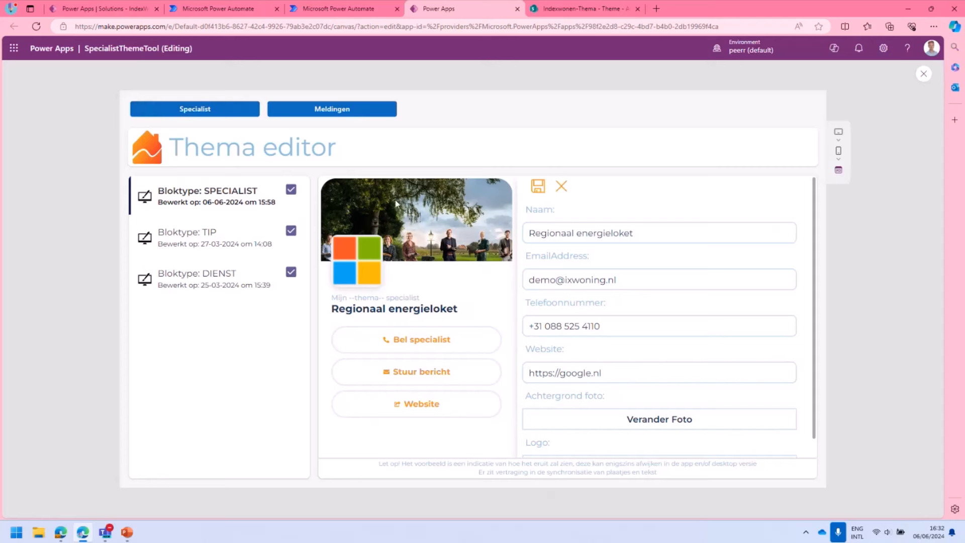
mouse_move(644, 197)
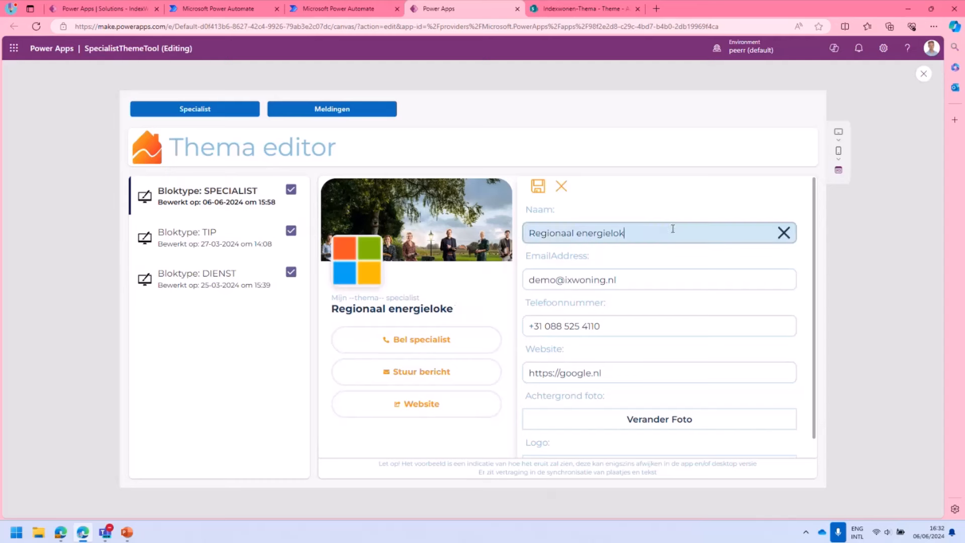
Shorten the name to 'Regionaal energie' and set a new header background photo
key(Backspace)
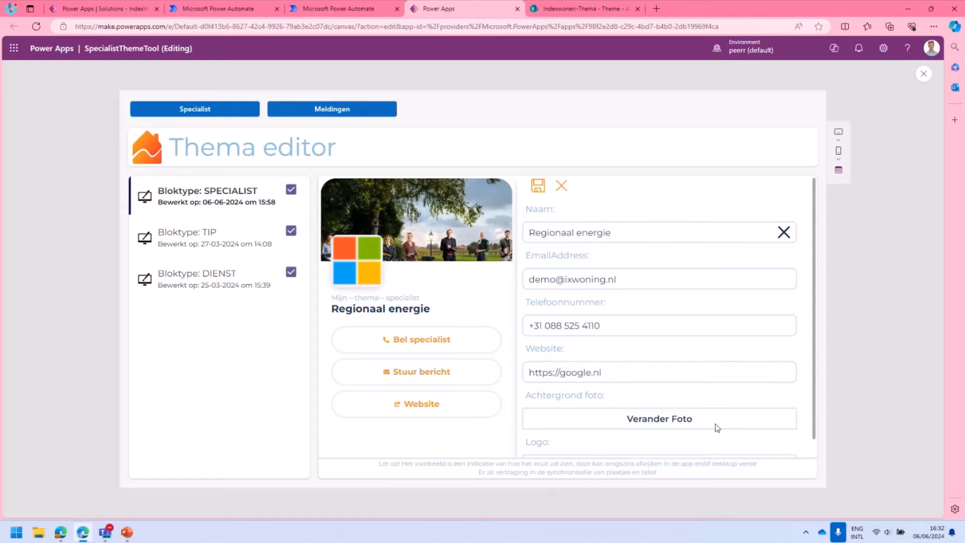
scroll(down, 3)
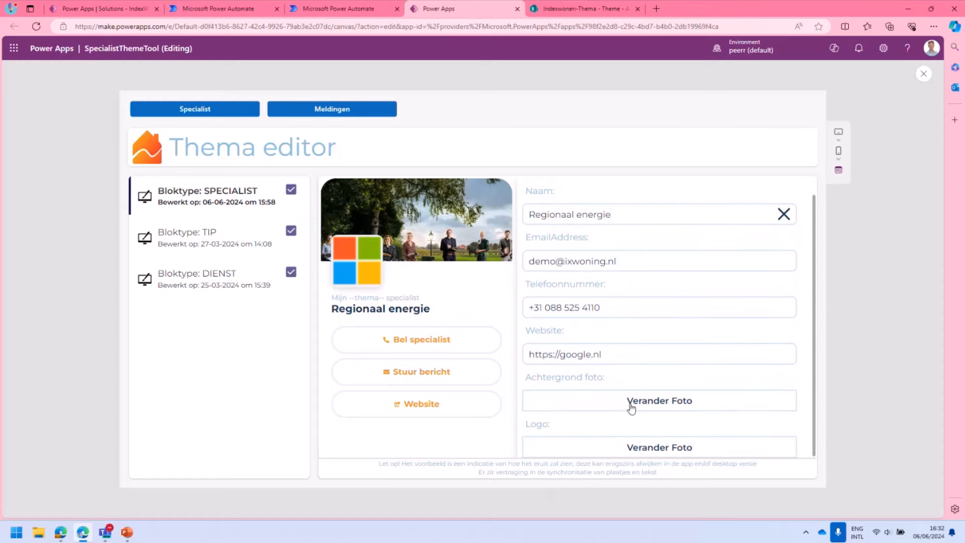
click(659, 400)
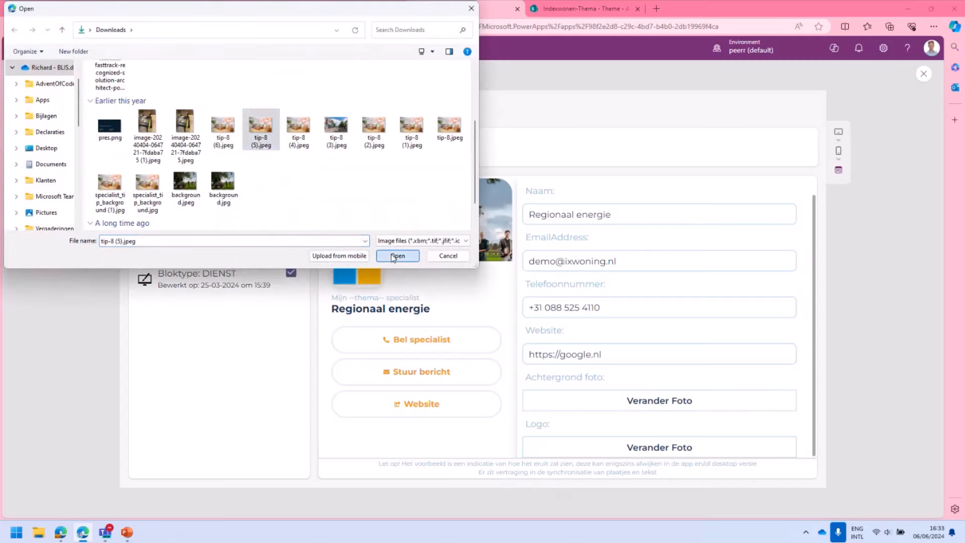
click(398, 255)
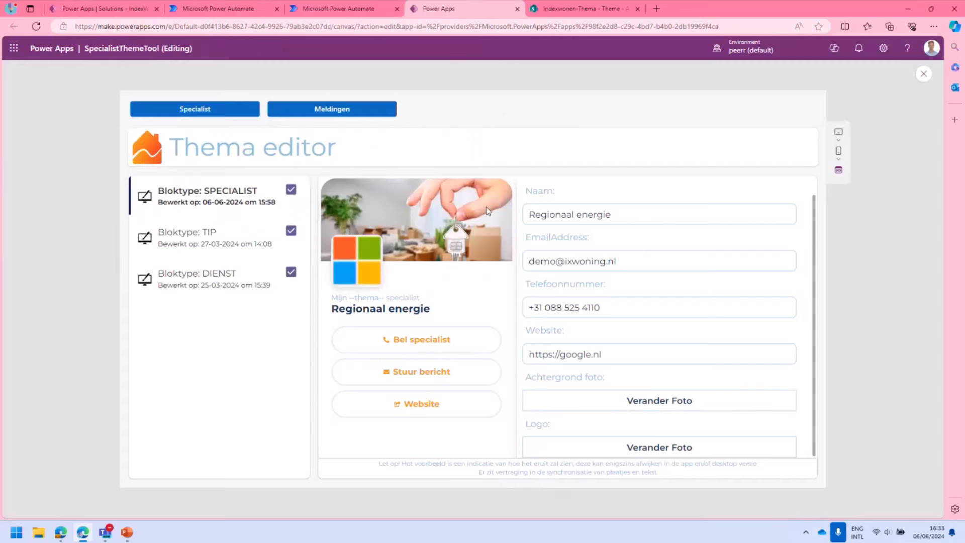
mouse_move(431, 208)
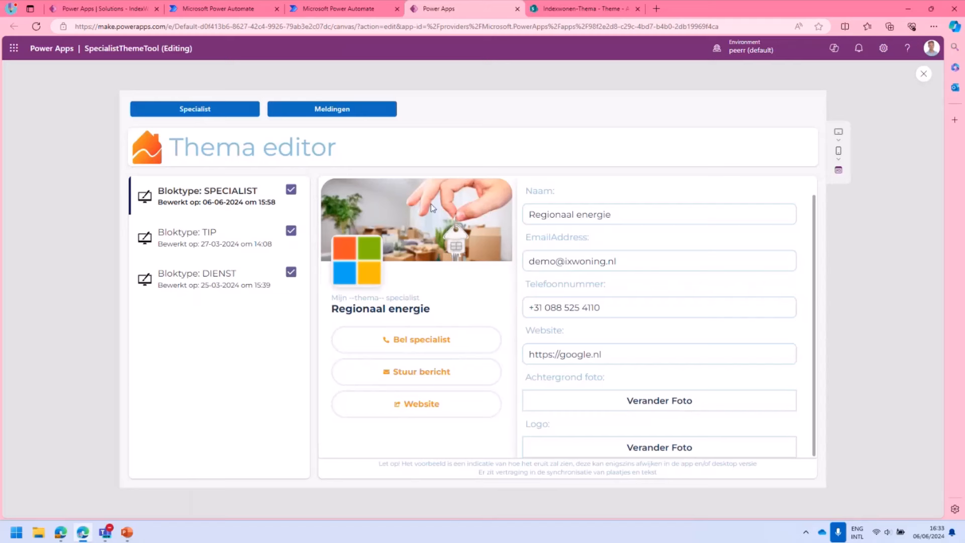
mouse_move(656, 229)
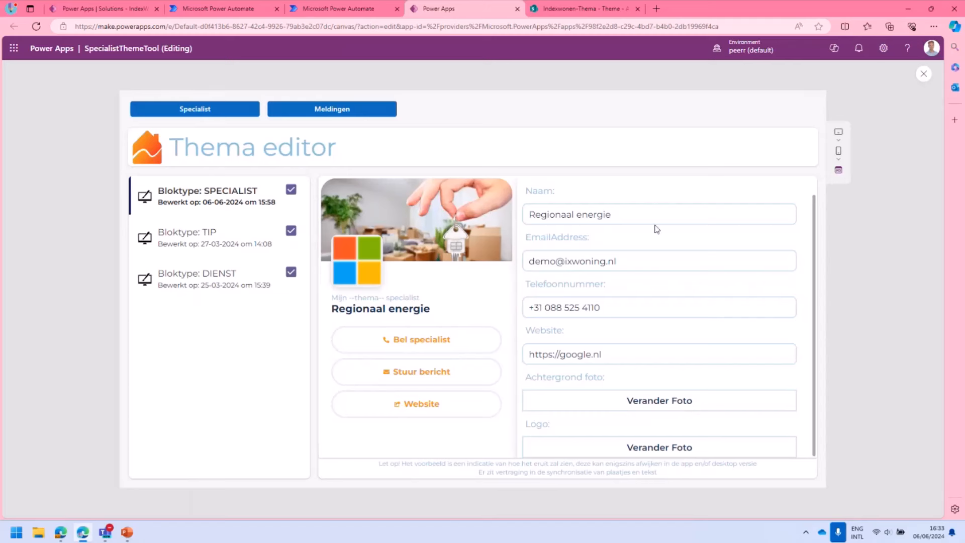
mouse_move(538, 197)
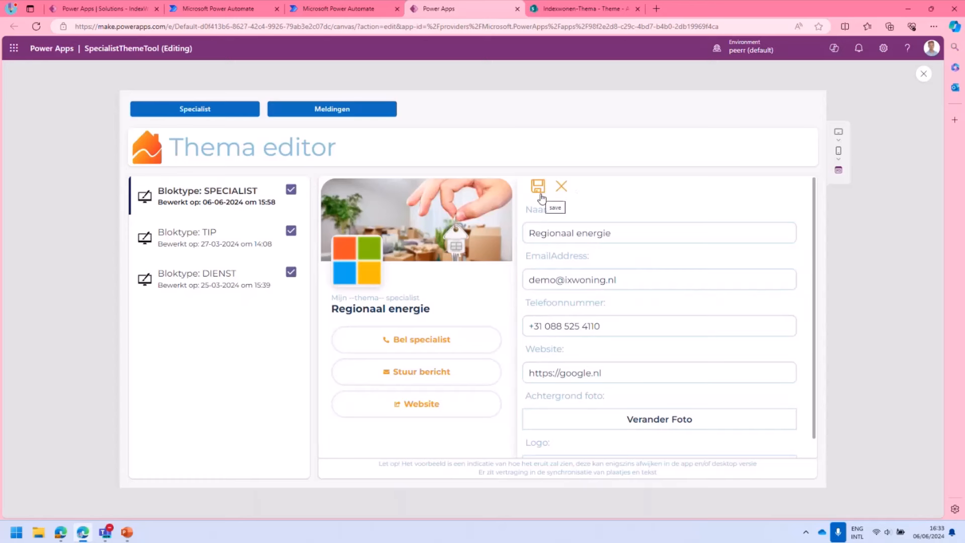
mouse_move(277, 223)
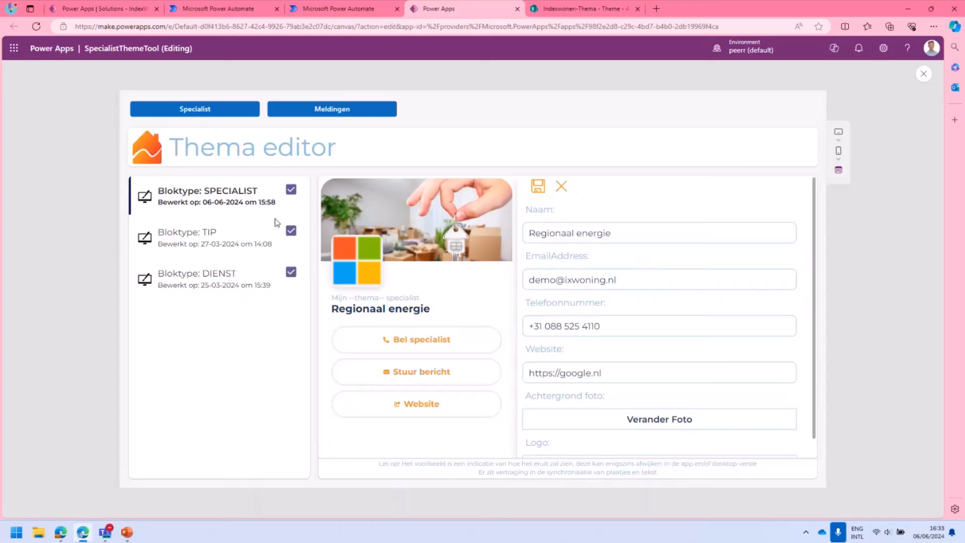
mouse_move(925, 79)
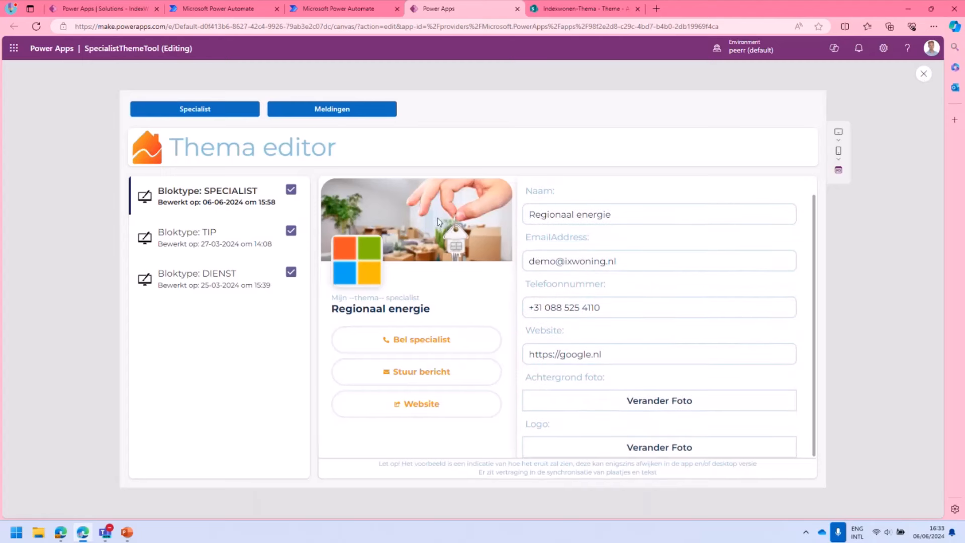
mouse_move(425, 224)
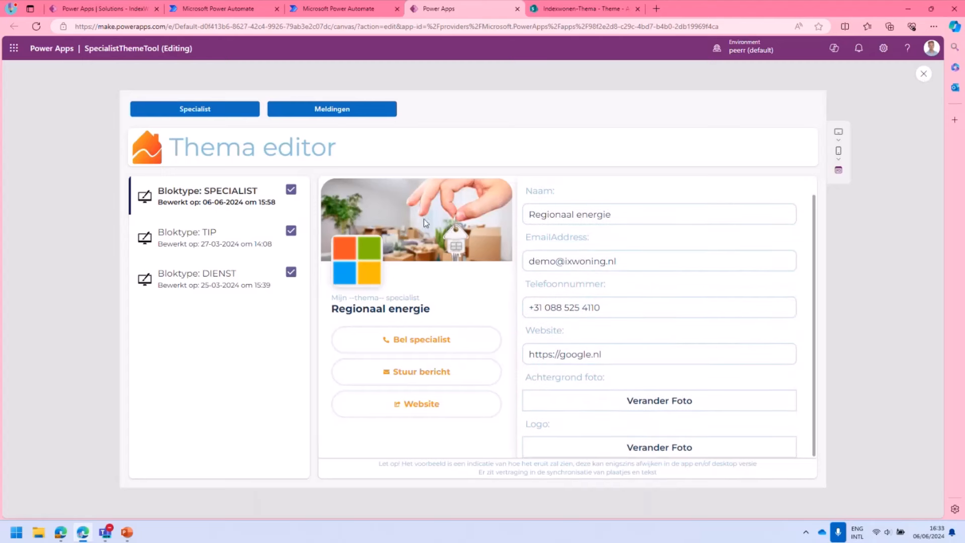
mouse_move(923, 73)
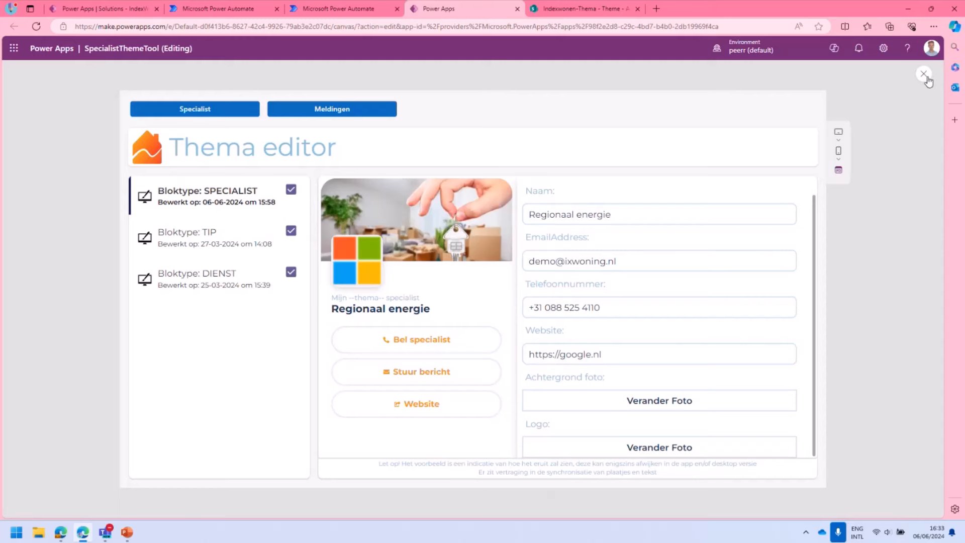
Close the preview, inspect TextCanvas2's image JSON formula, then select HomeScreen
click(924, 73)
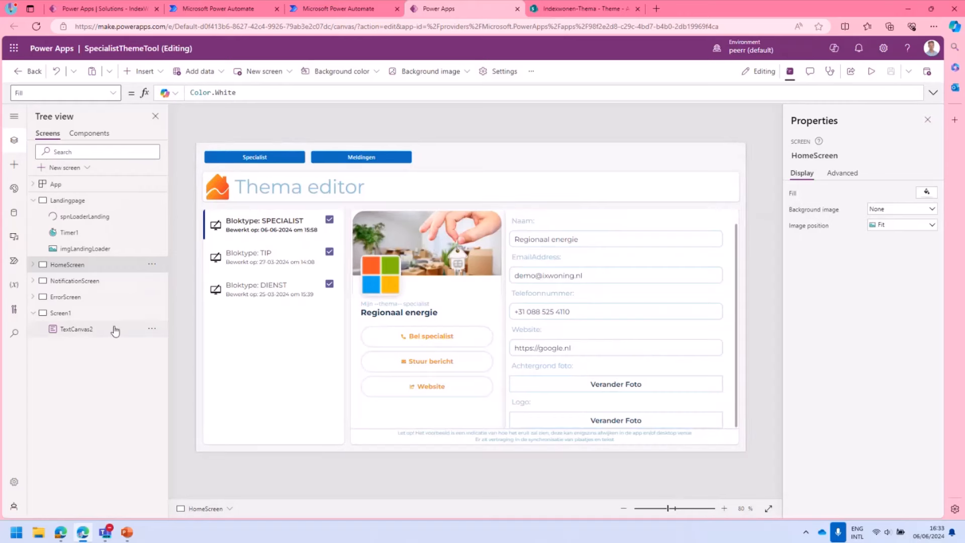
click(76, 329)
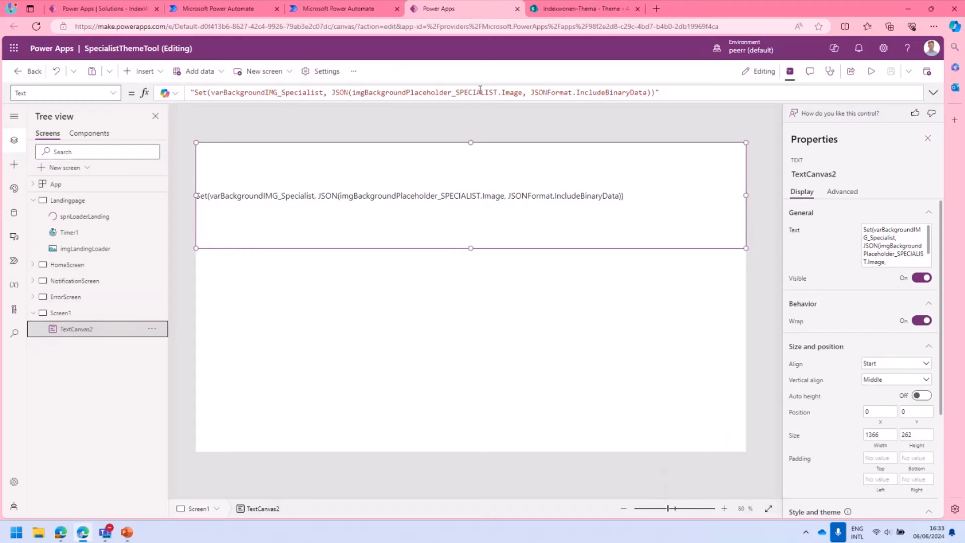
mouse_move(150, 179)
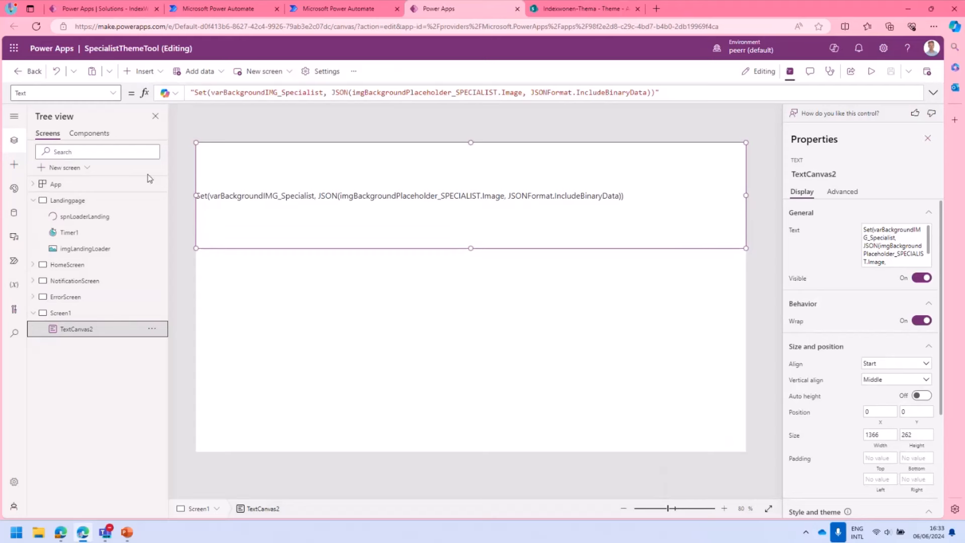
mouse_move(104, 274)
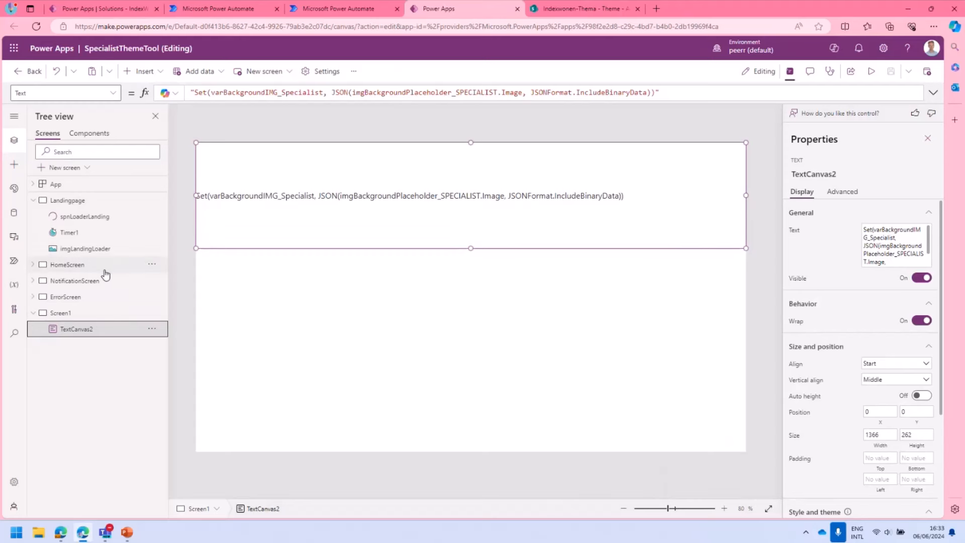
click(67, 264)
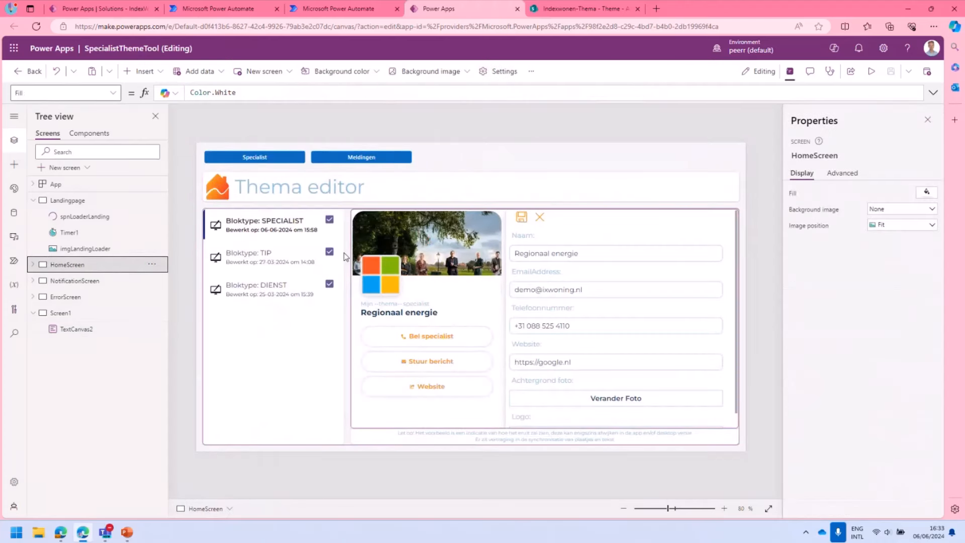
Show the NotificationScreen with its Meldingen announcements, then move to the browser tabs
click(75, 280)
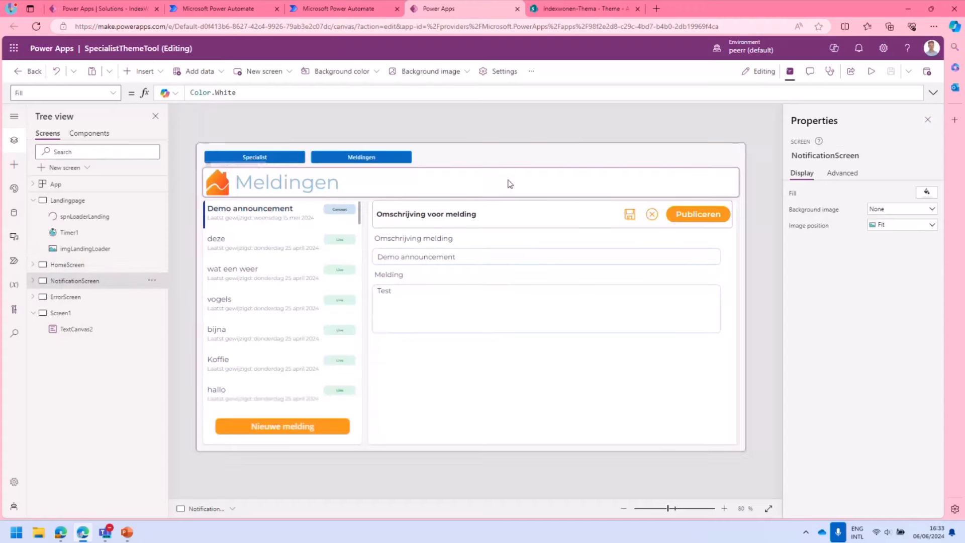
mouse_move(614, 11)
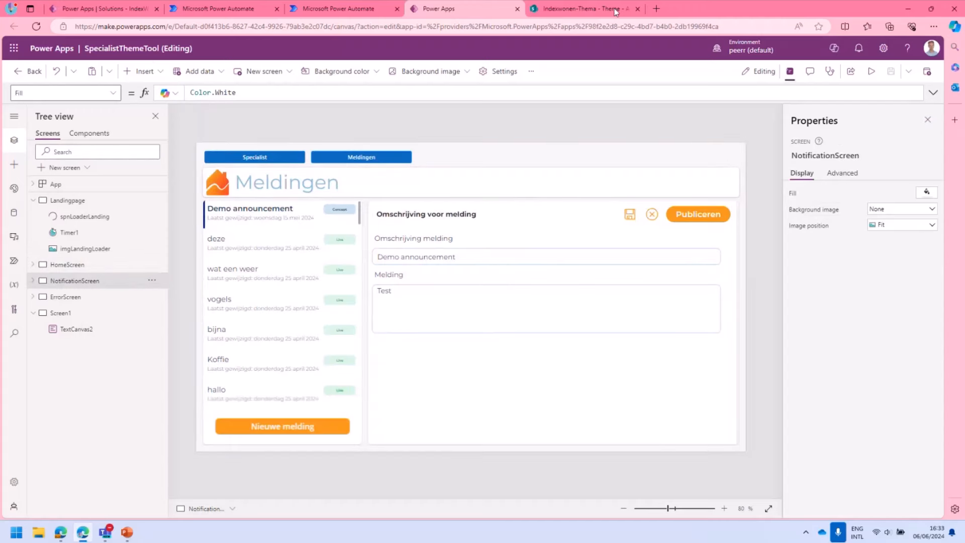
mouse_move(585, 9)
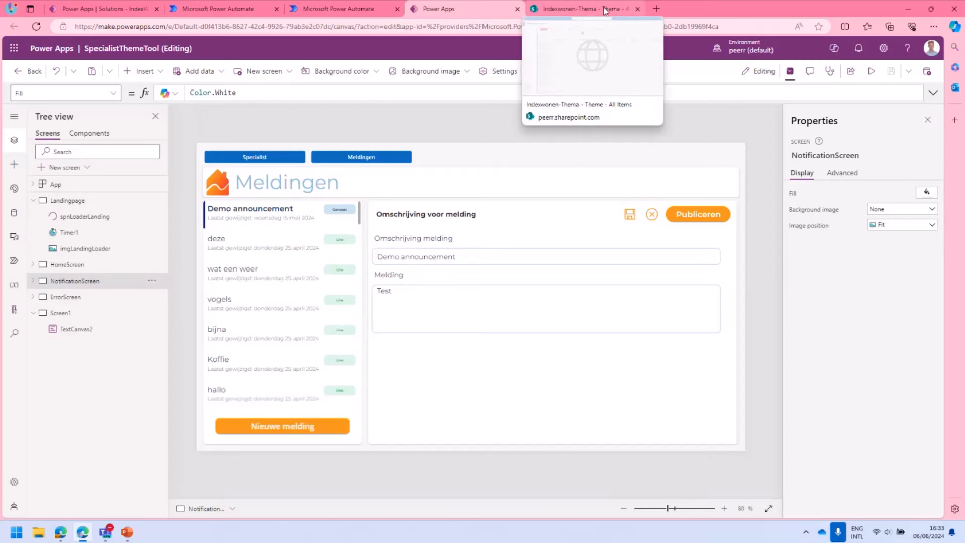
click(579, 9)
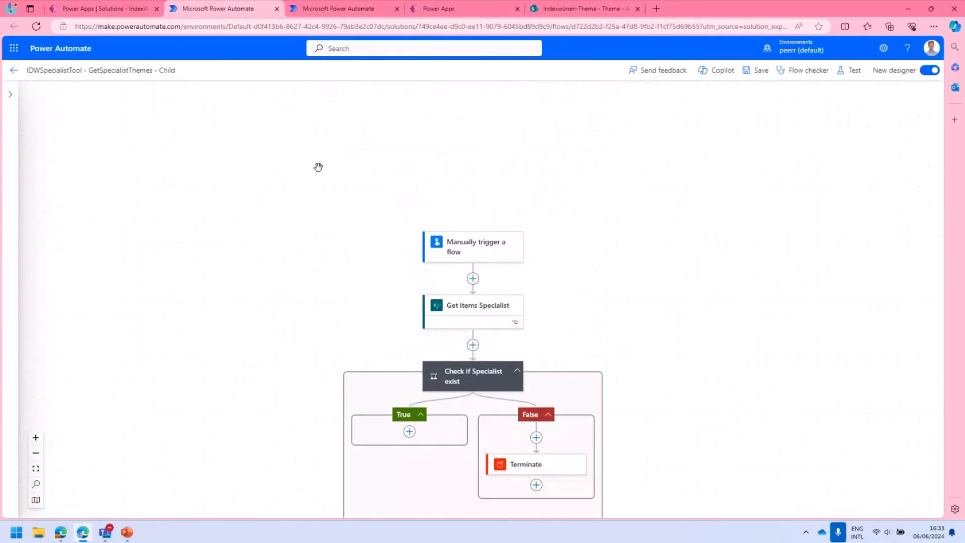
Scroll through the GetSpecialistThemes child flow, then minimise the browser back to the slides
scroll(down, 3)
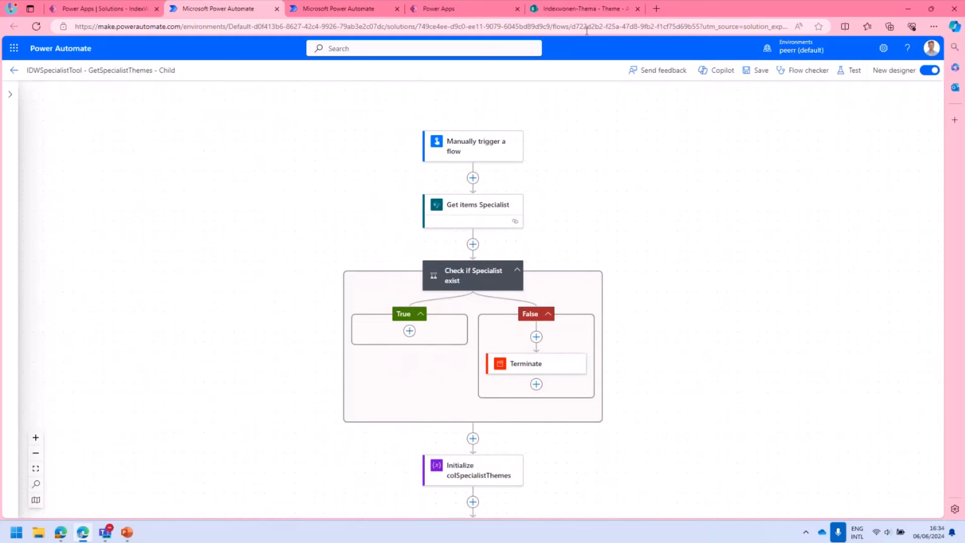
mouse_move(603, 14)
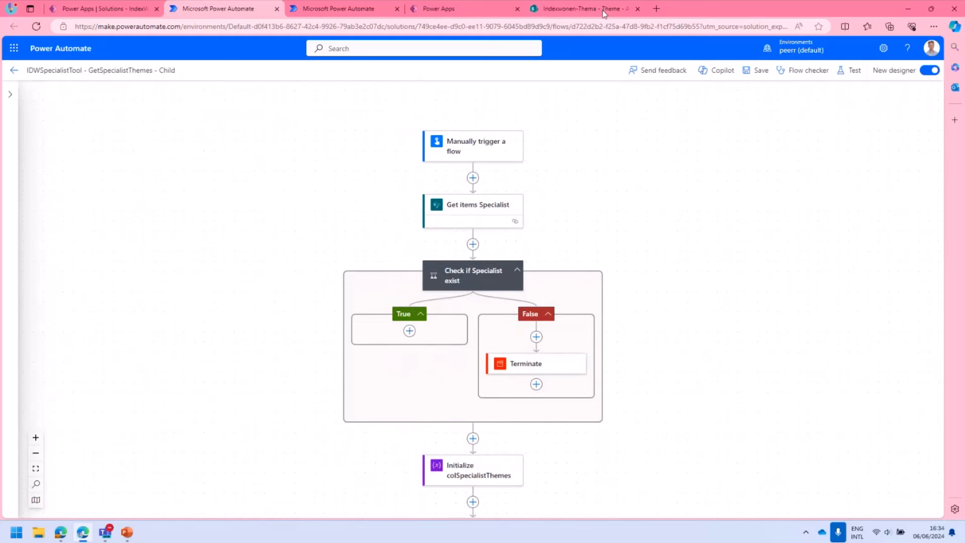
mouse_move(657, 18)
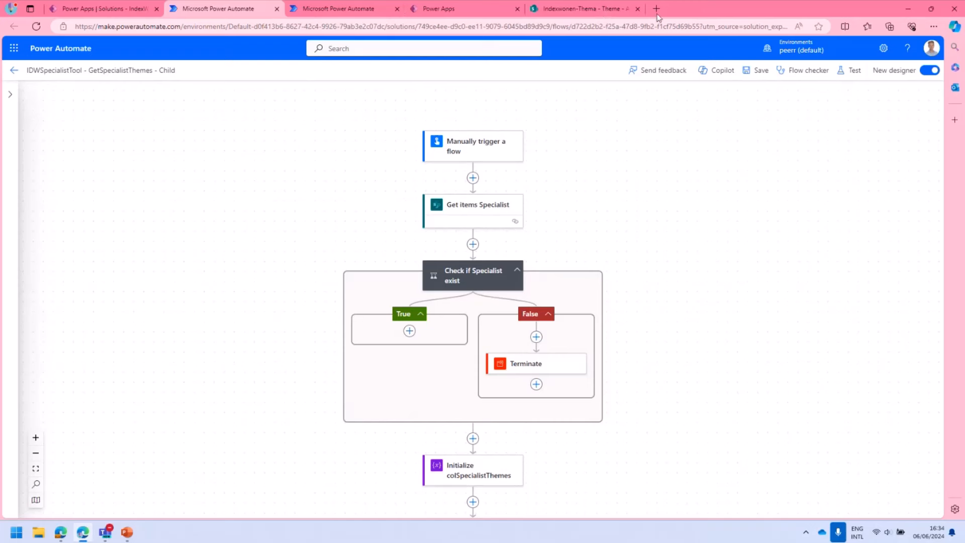
mouse_move(905, 12)
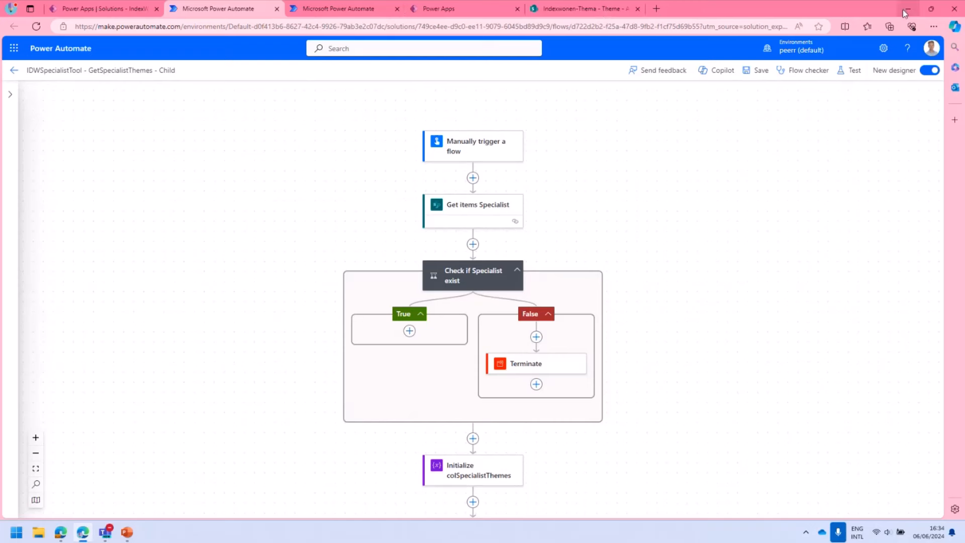
click(127, 532)
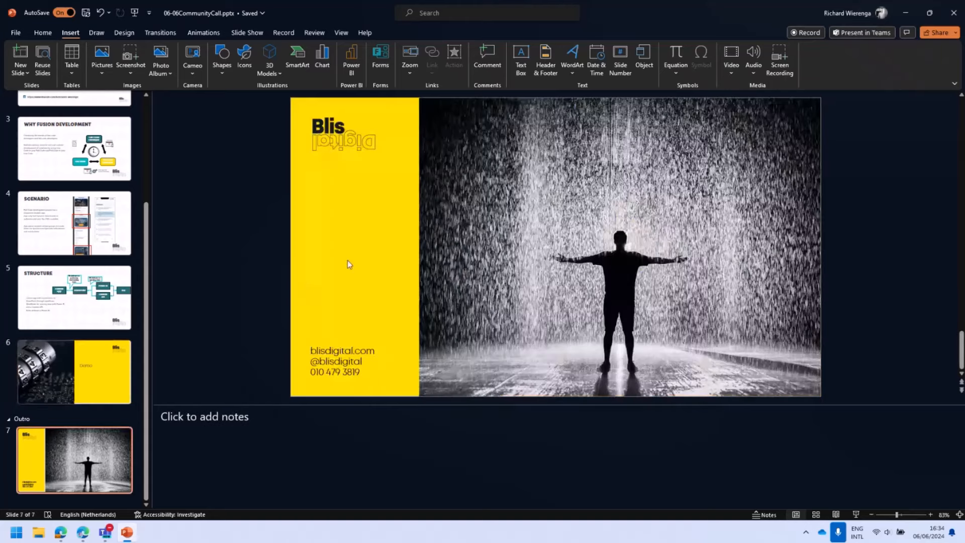
mouse_move(688, 5)
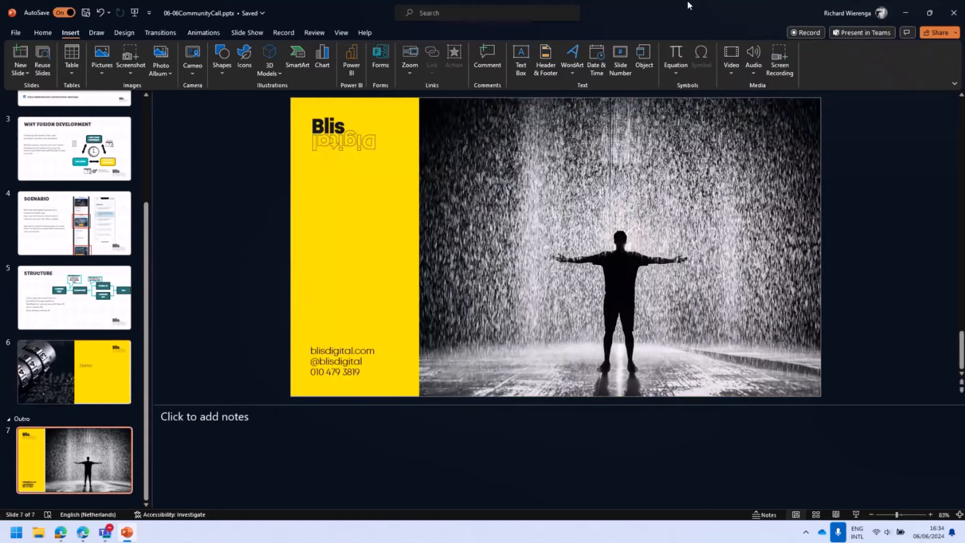